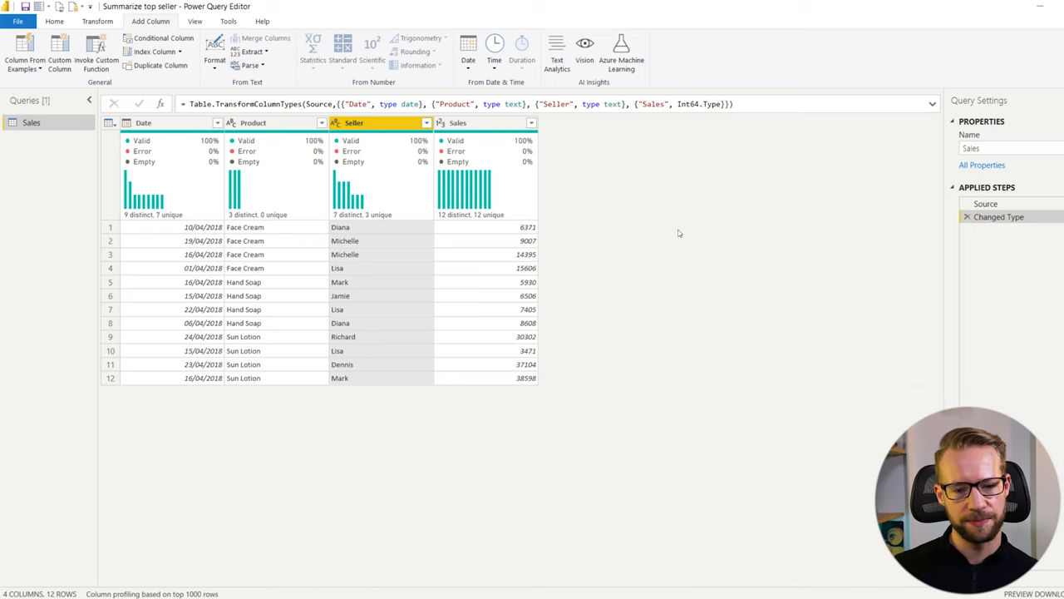
{"action": "mouse_move", "coordinate": [396, 192]}
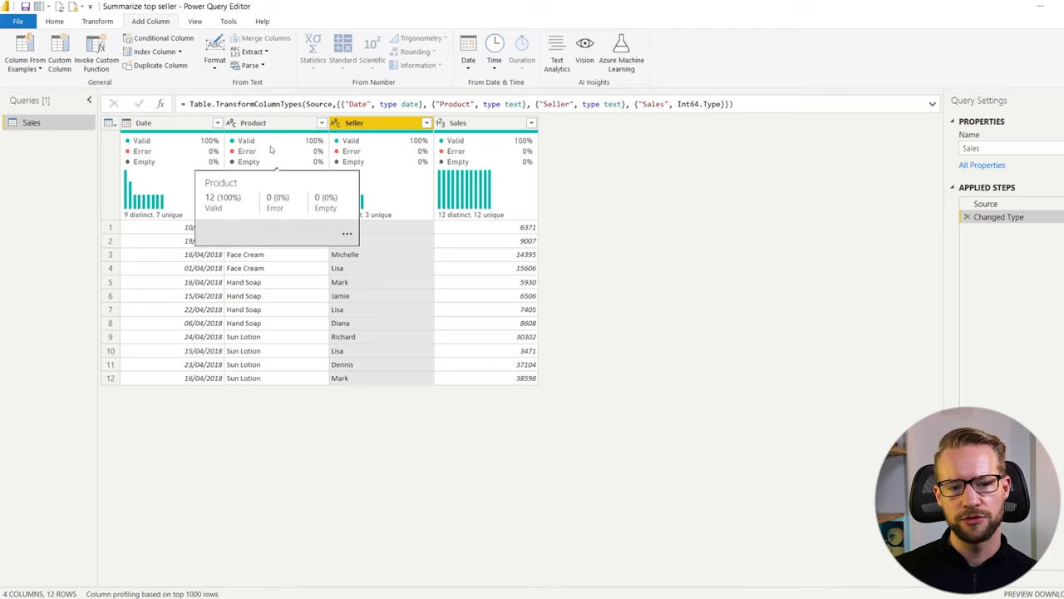
Step: View the Product column statistics, showing three distinct products
{"action": "left_click", "coordinate": [254, 123]}
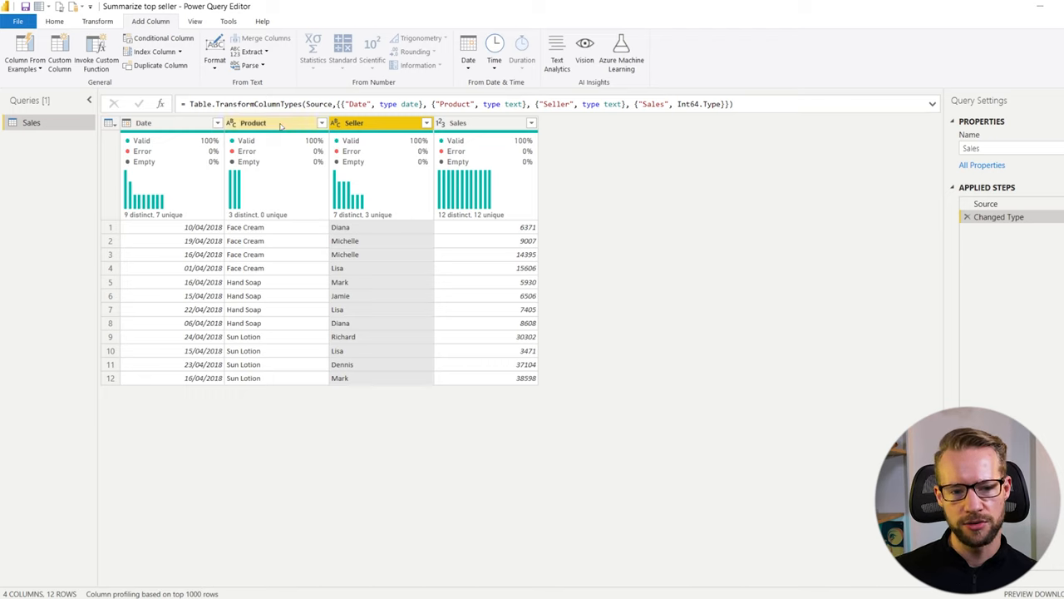
{"action": "left_click", "coordinate": [254, 122]}
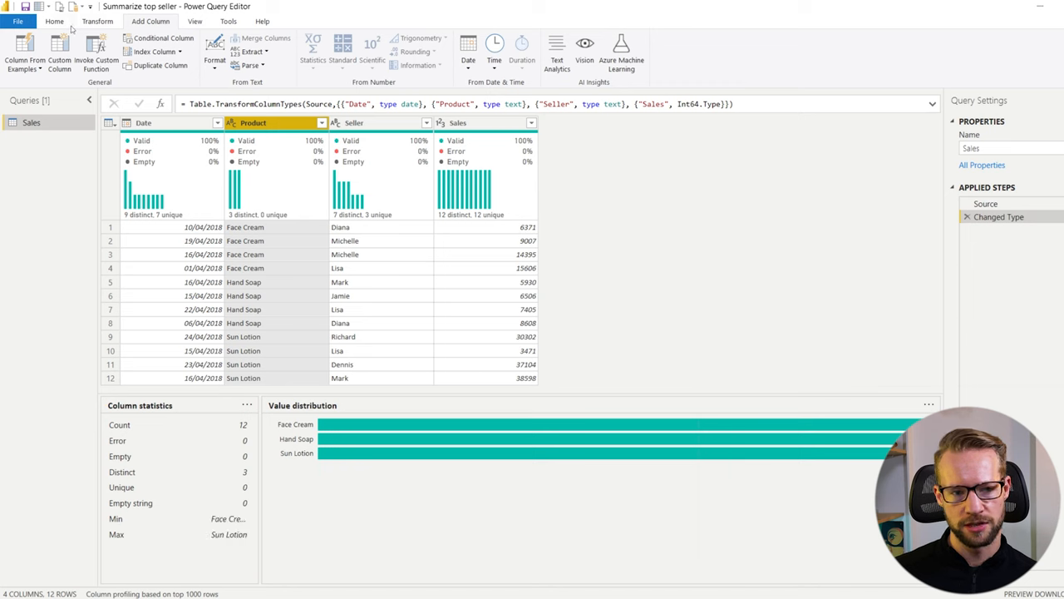
{"action": "left_click", "coordinate": [54, 21]}
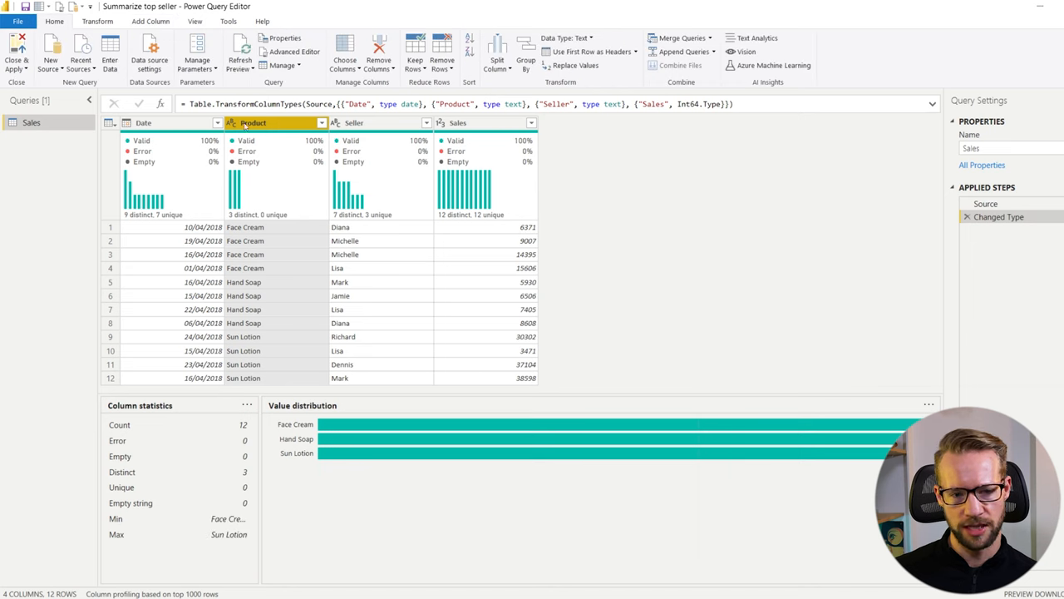
Step: Group rows by Product with a Total Sales column summing Sales
{"action": "left_click", "coordinate": [525, 52]}
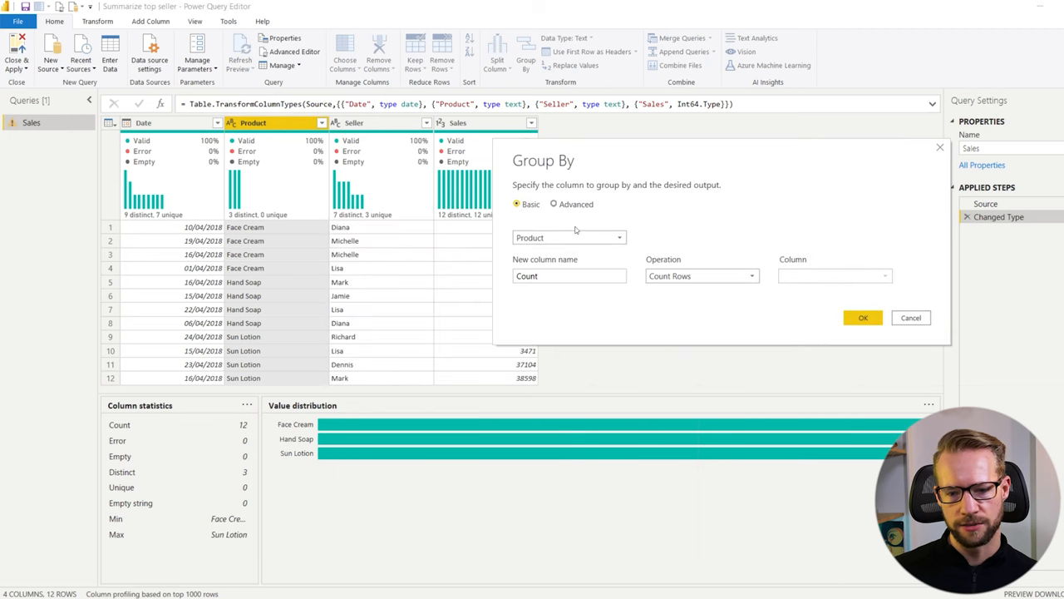
{"action": "left_click", "coordinate": [554, 204]}
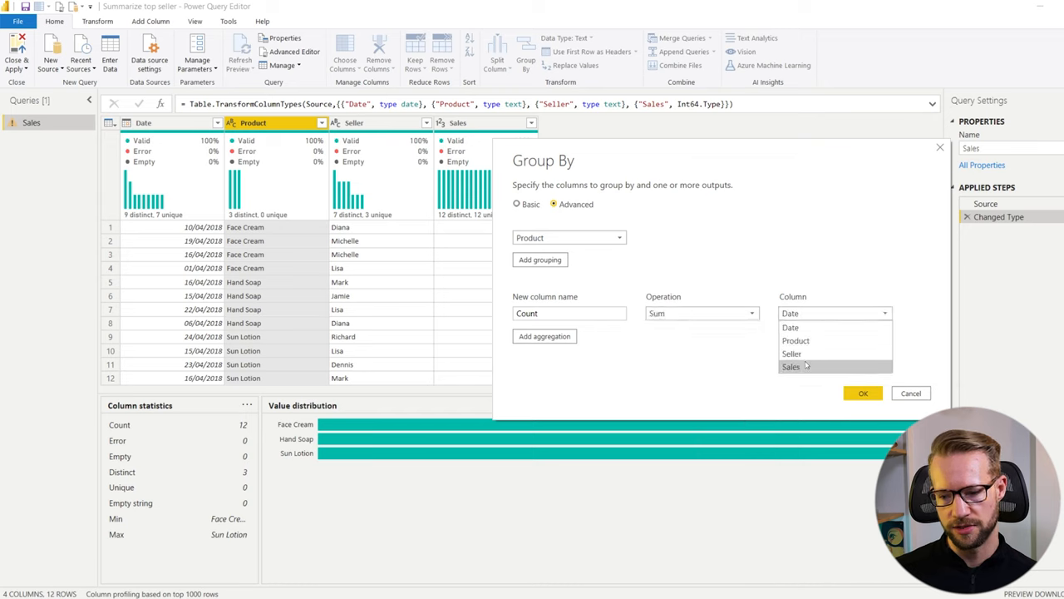
{"action": "left_click", "coordinate": [791, 367]}
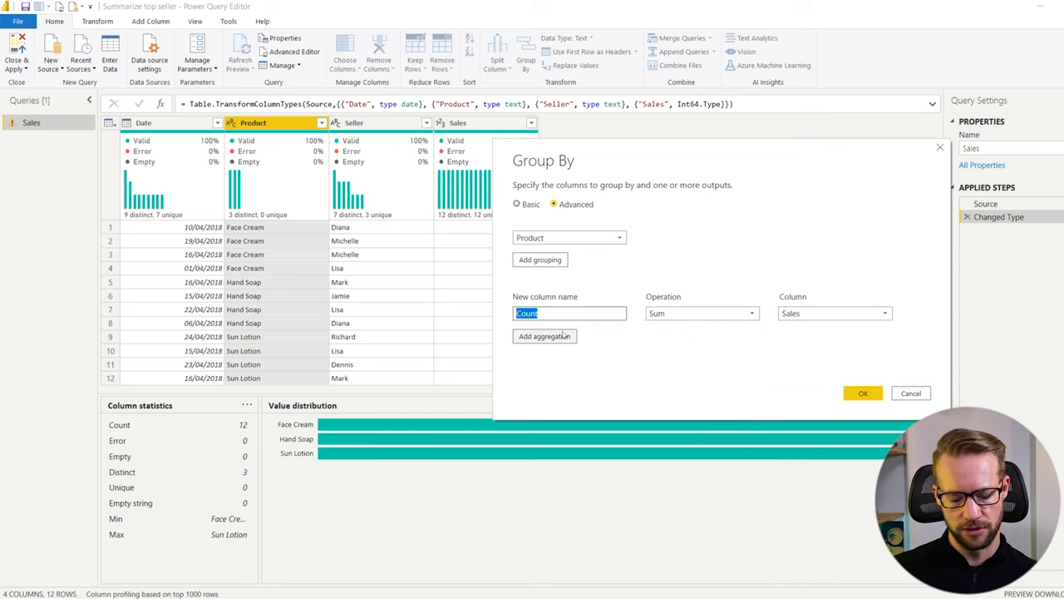
{"action": "type", "text": "Total Sales"}
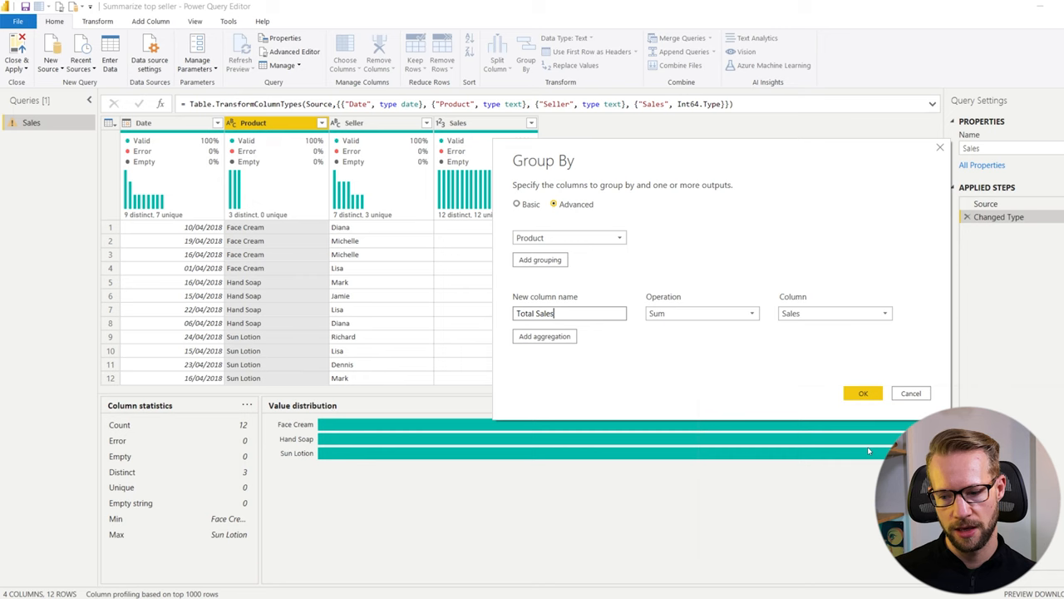
{"action": "left_click", "coordinate": [864, 392]}
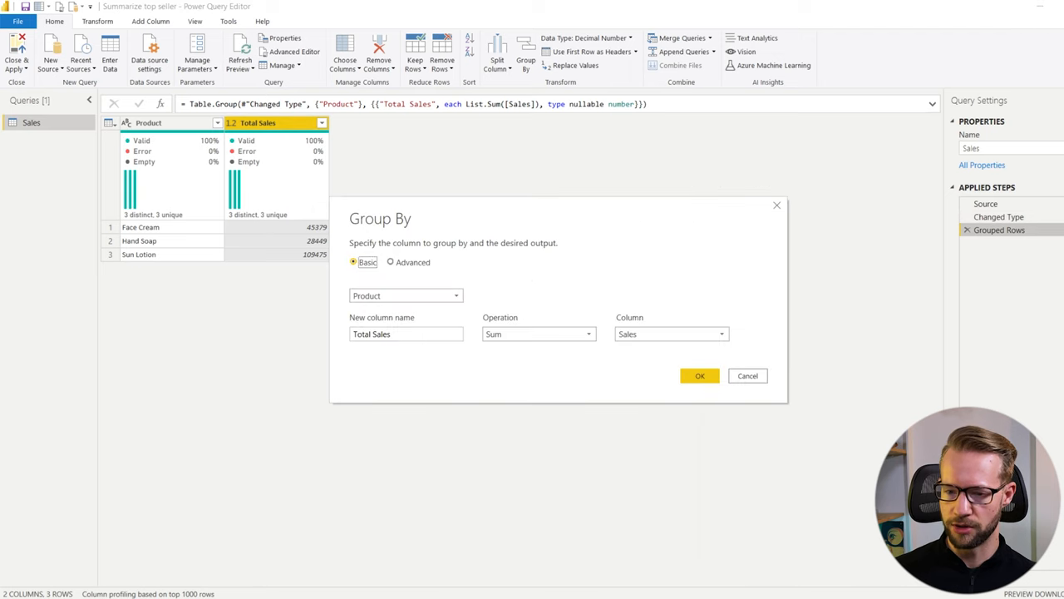
Step: Add a second grouping aggregation named Details using the All Rows operation
{"action": "left_click", "coordinate": [391, 262]}
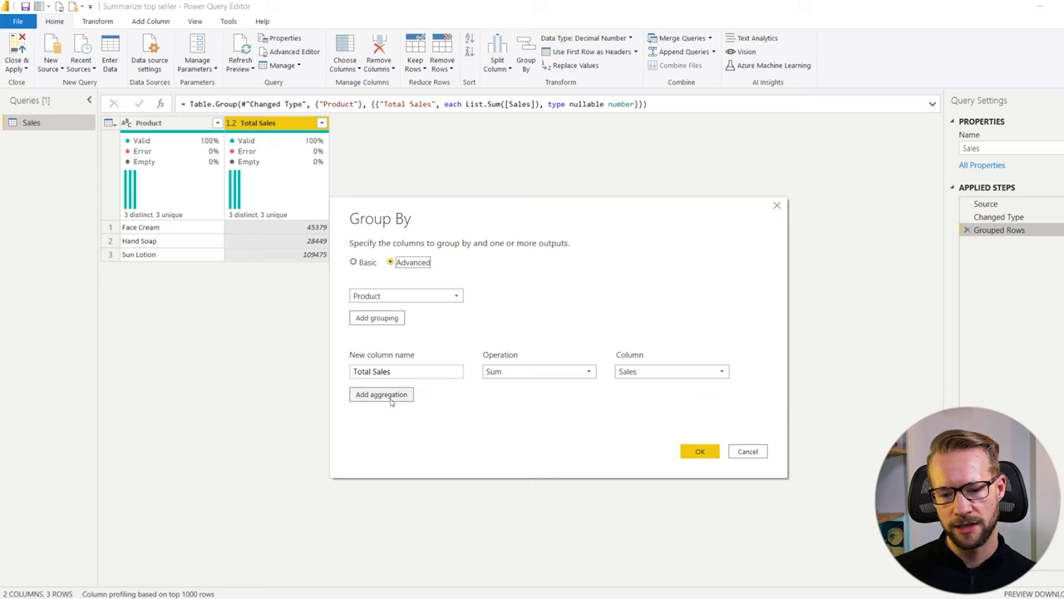
{"action": "left_click", "coordinate": [381, 394]}
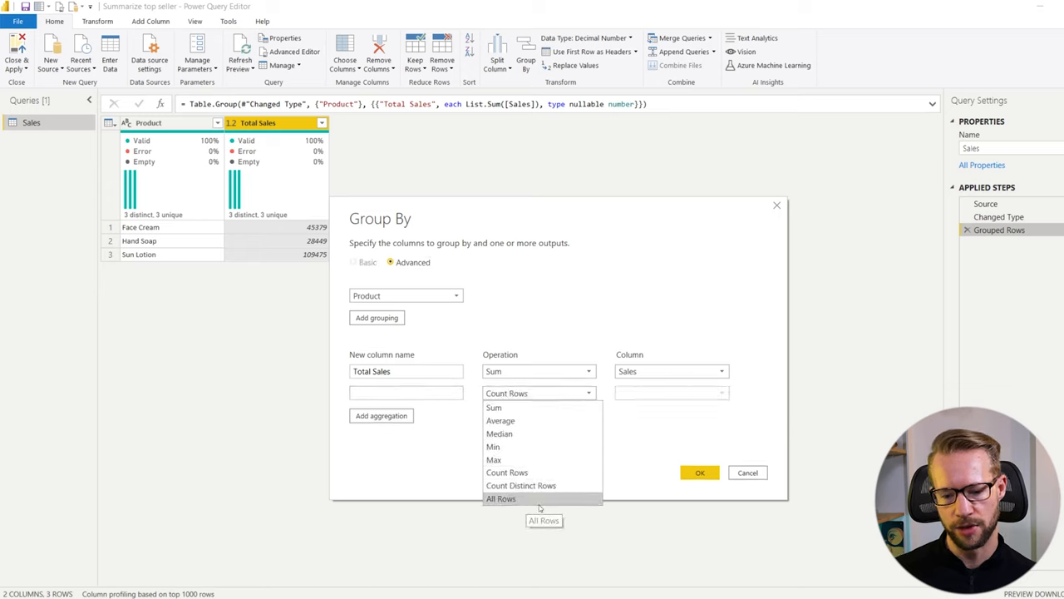
{"action": "left_click", "coordinate": [501, 498]}
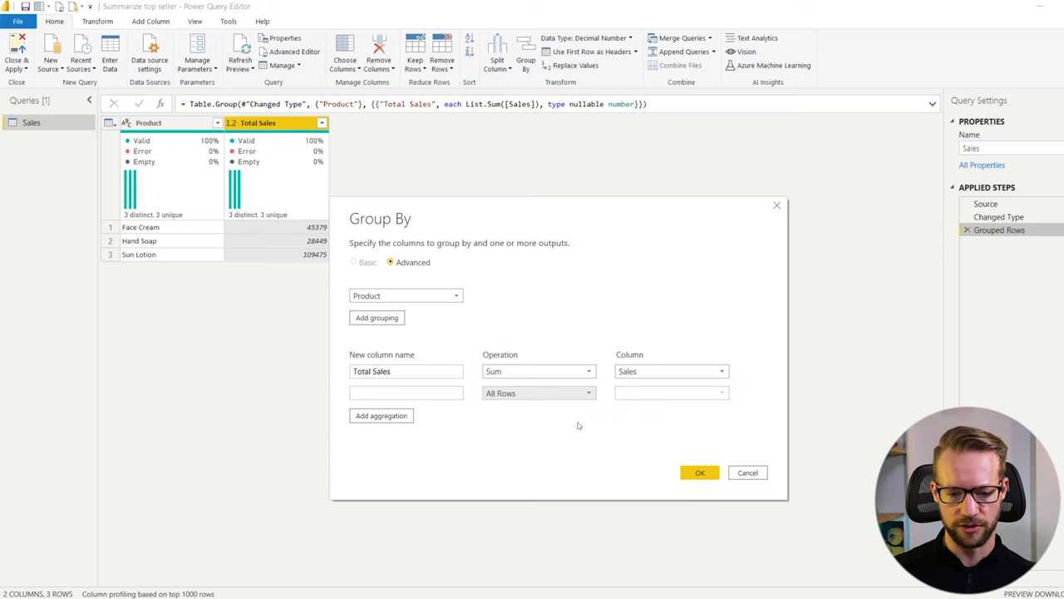
{"action": "type", "text": "D"}
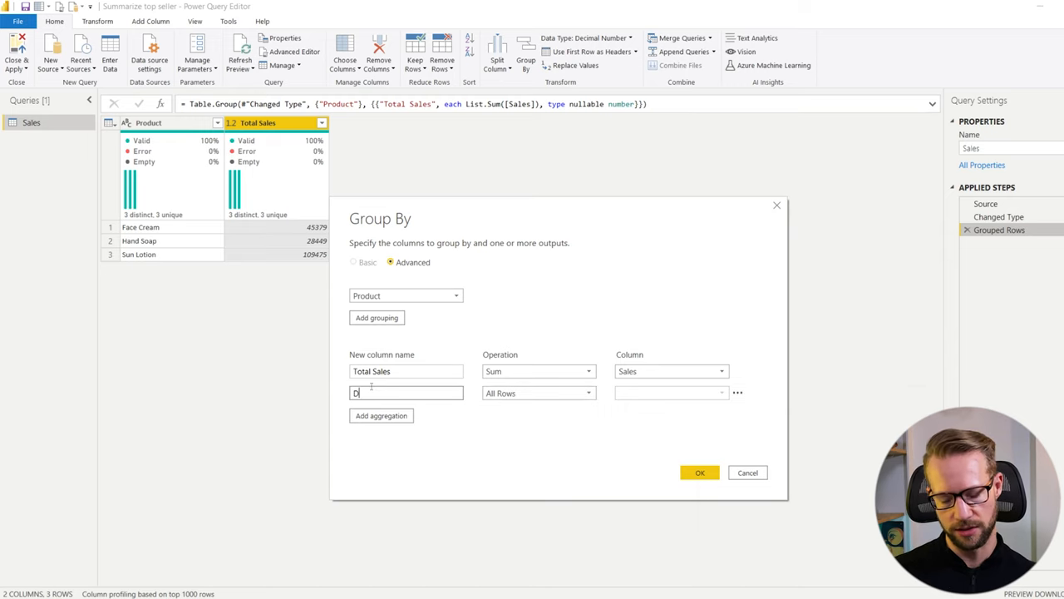
{"action": "type", "text": "etails"}
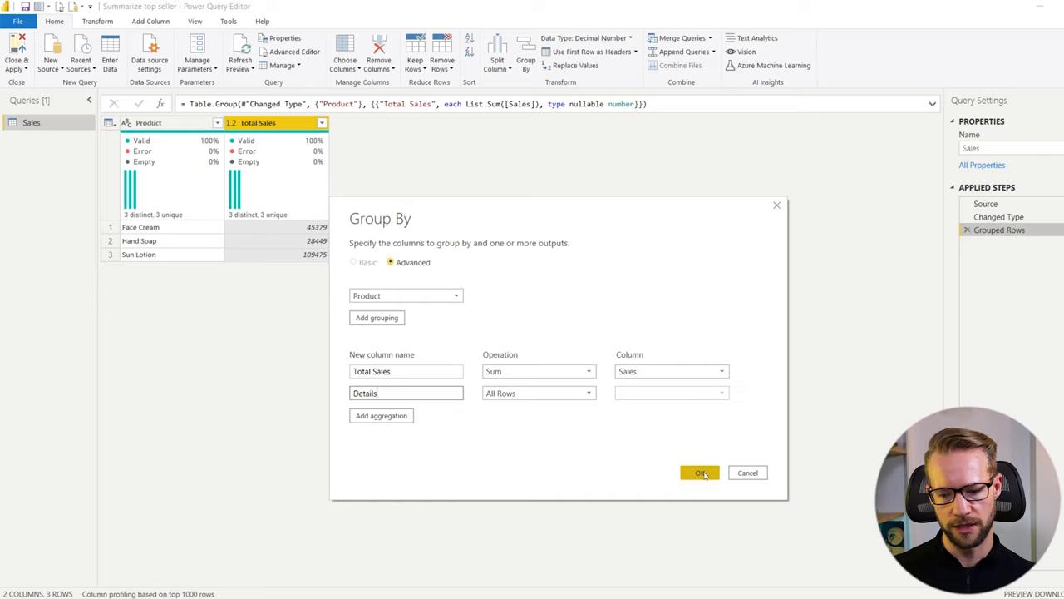
{"action": "left_click", "coordinate": [701, 472]}
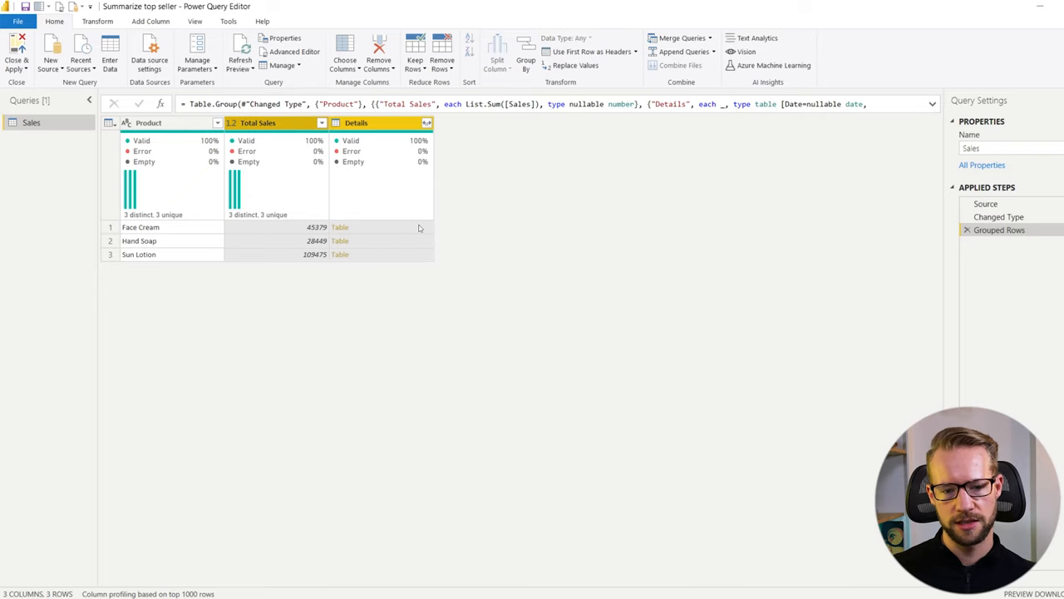
{"action": "mouse_move", "coordinate": [360, 234]}
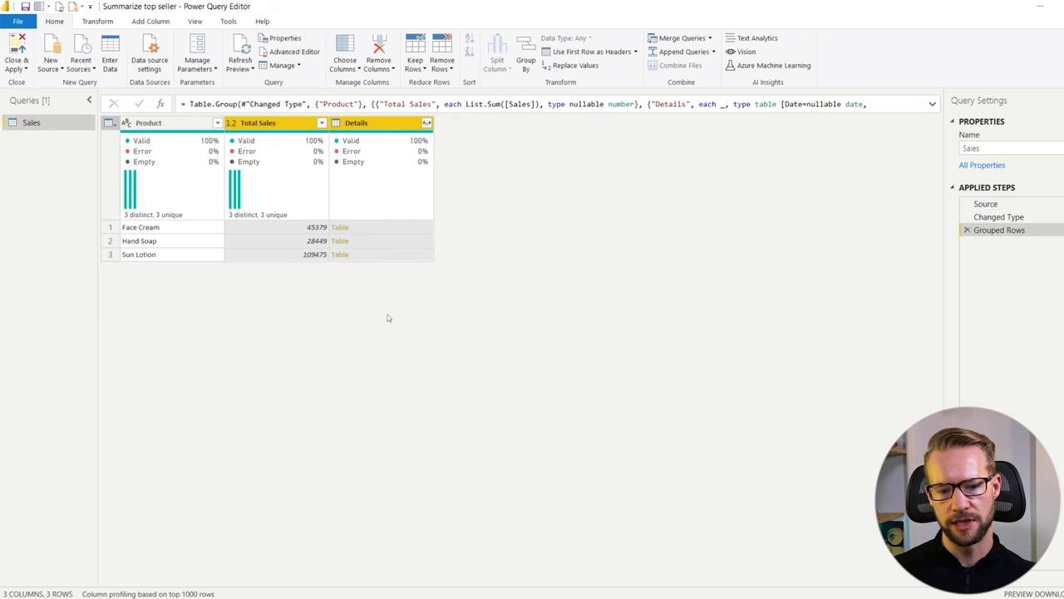
{"action": "mouse_move", "coordinate": [432, 294]}
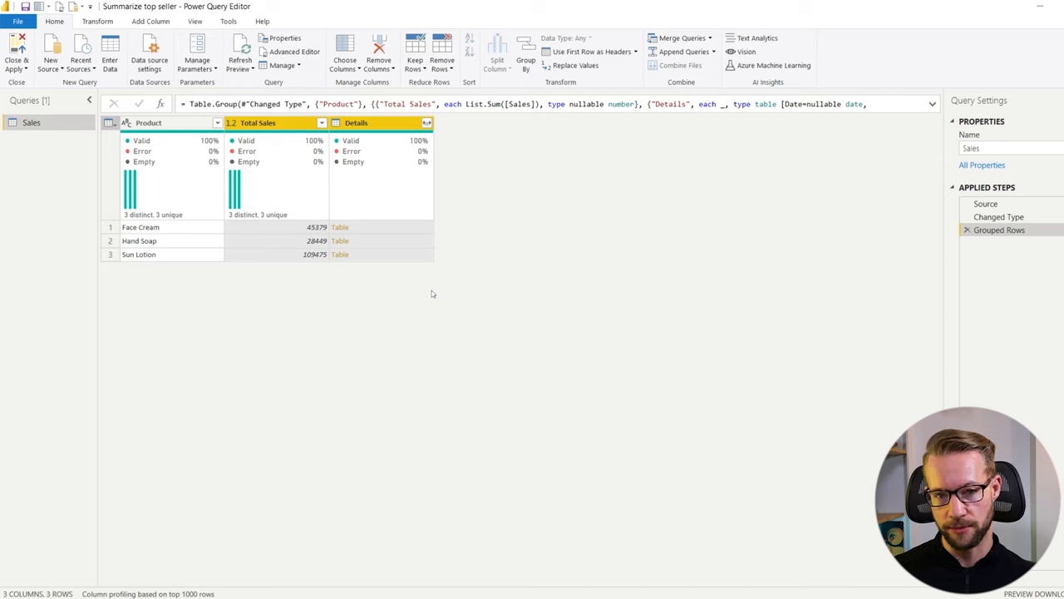
{"action": "mouse_move", "coordinate": [385, 240]}
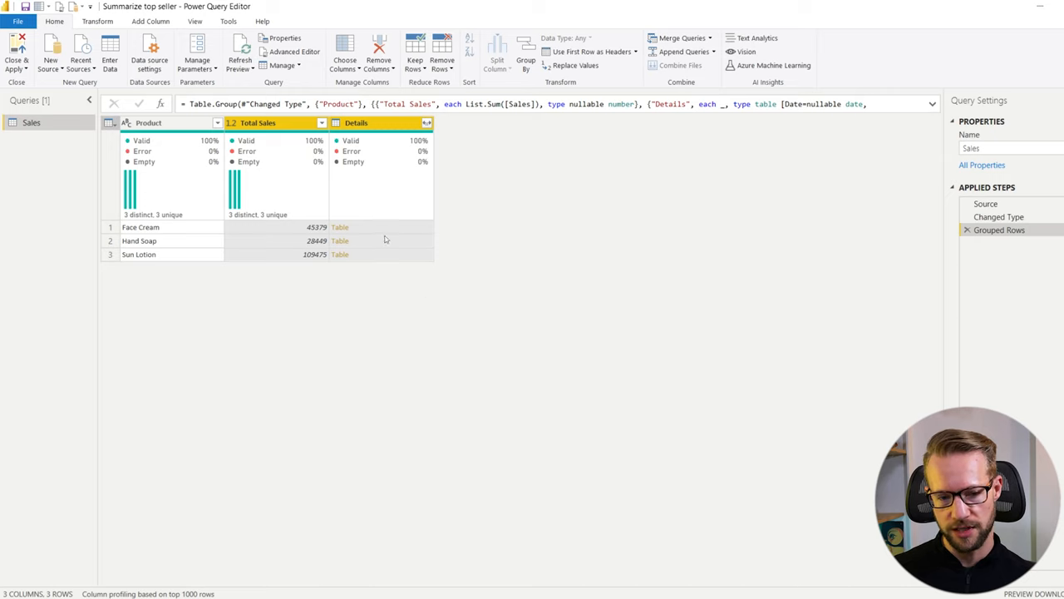
{"action": "left_click", "coordinate": [340, 227]}
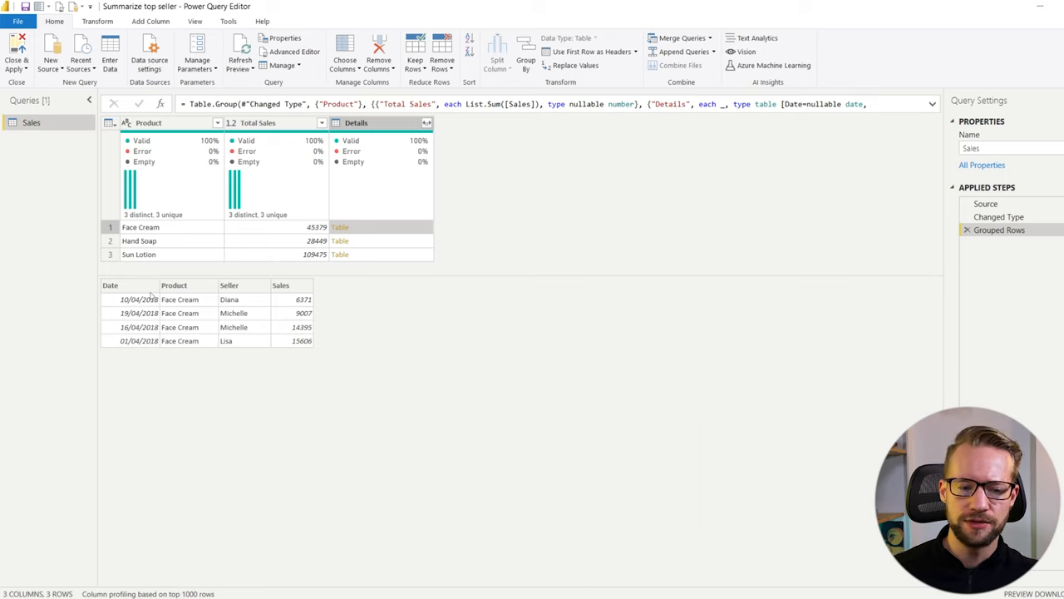
{"action": "mouse_move", "coordinate": [191, 301]}
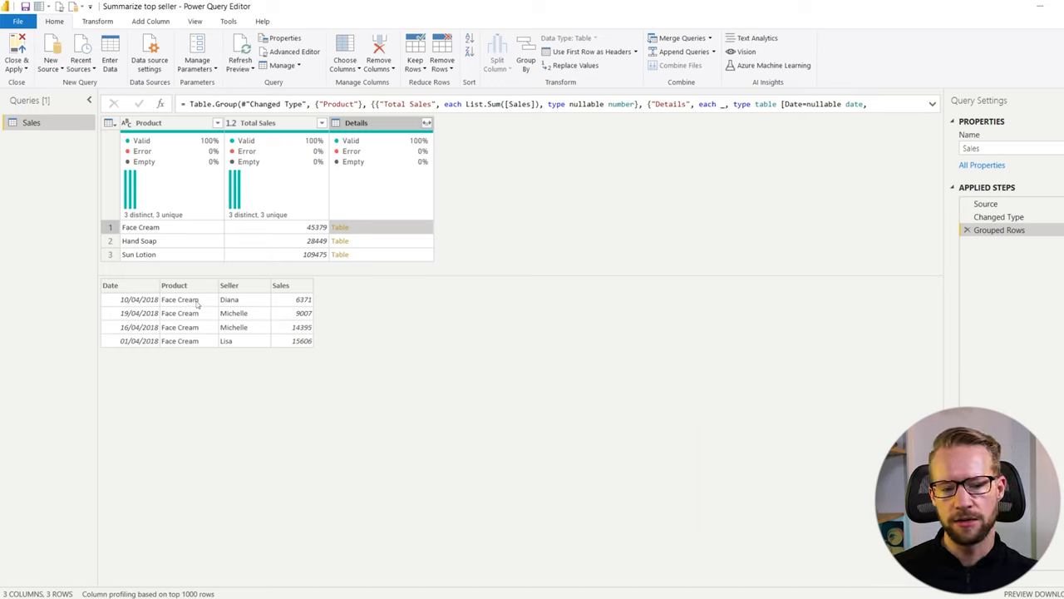
{"action": "mouse_move", "coordinate": [321, 320]}
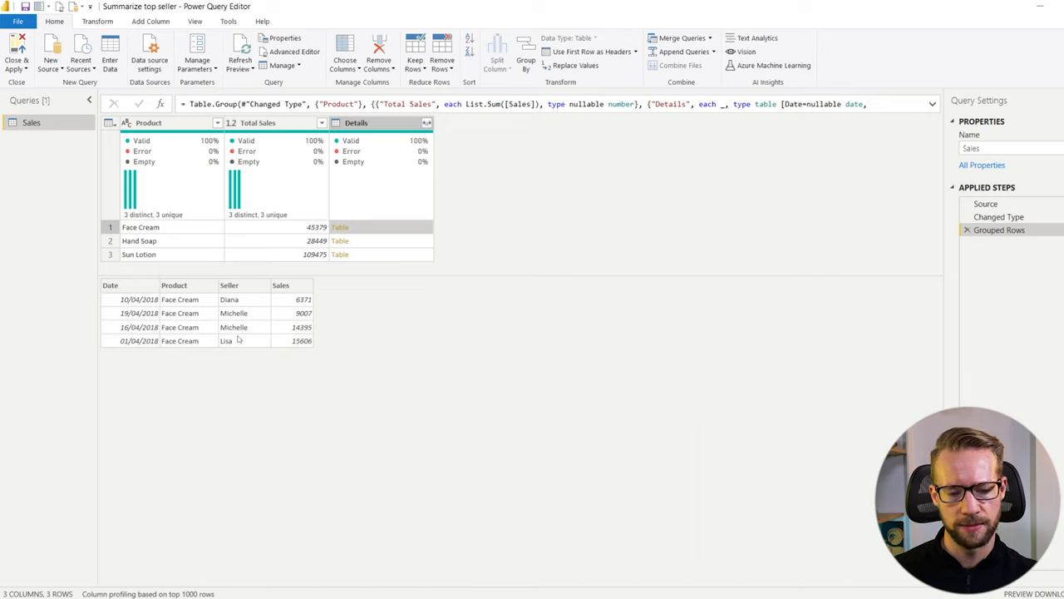
{"action": "mouse_move", "coordinate": [248, 293]}
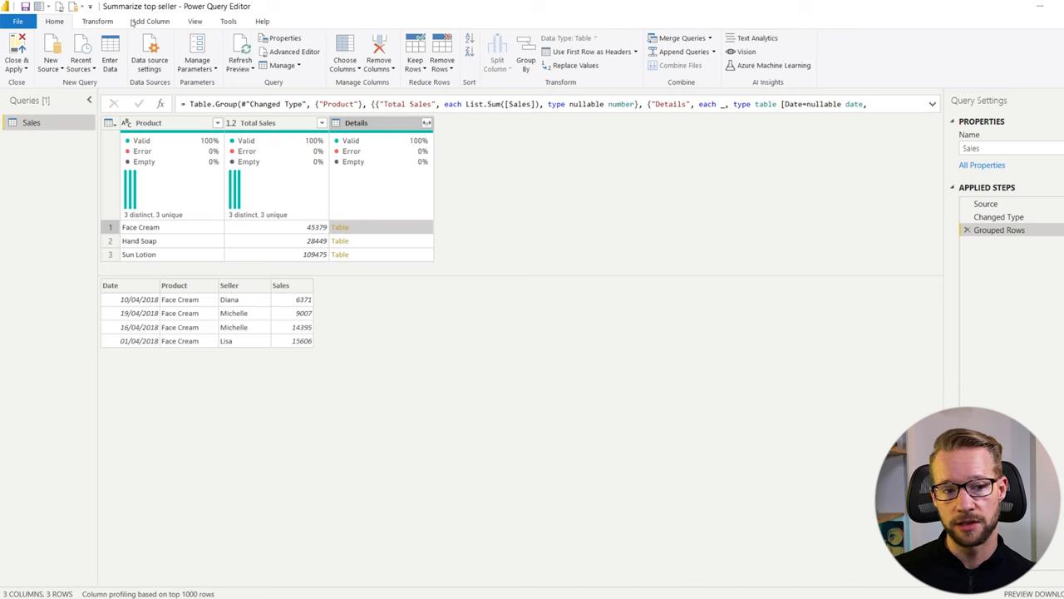
Step: Enter a custom column named Record with formula Table.Max([Details], "Sales")
{"action": "left_click", "coordinate": [150, 20]}
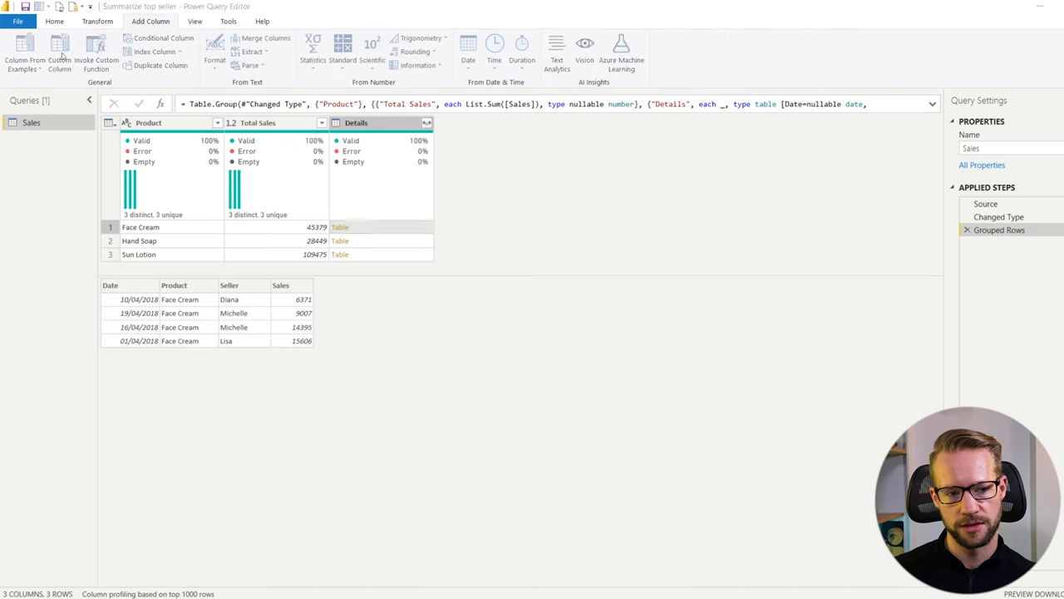
{"action": "left_click", "coordinate": [59, 51]}
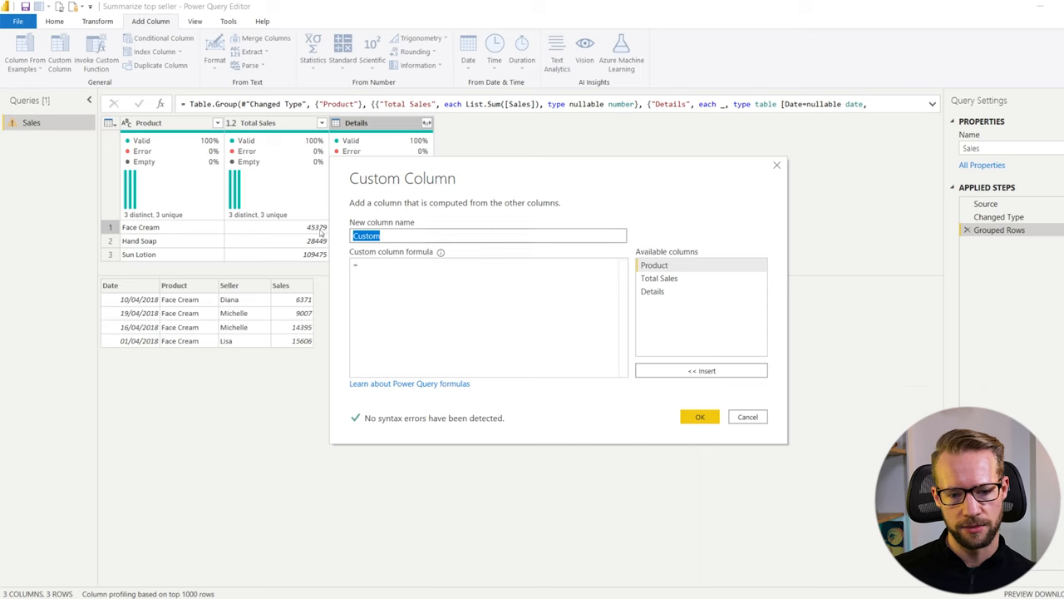
{"action": "type", "text": "Record"}
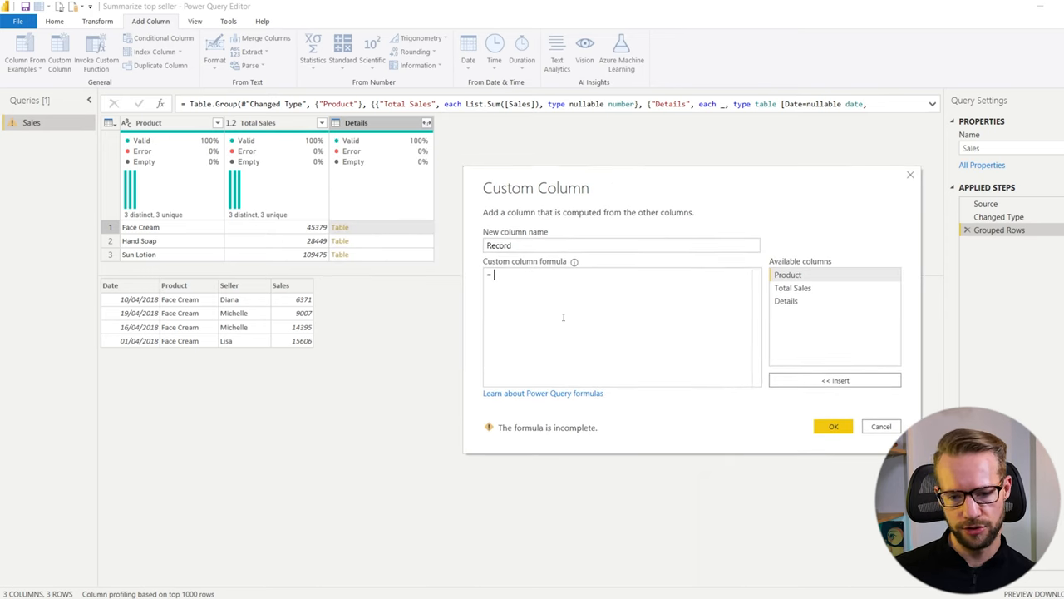
{"action": "type", "text": "Table.Max( [Details"}
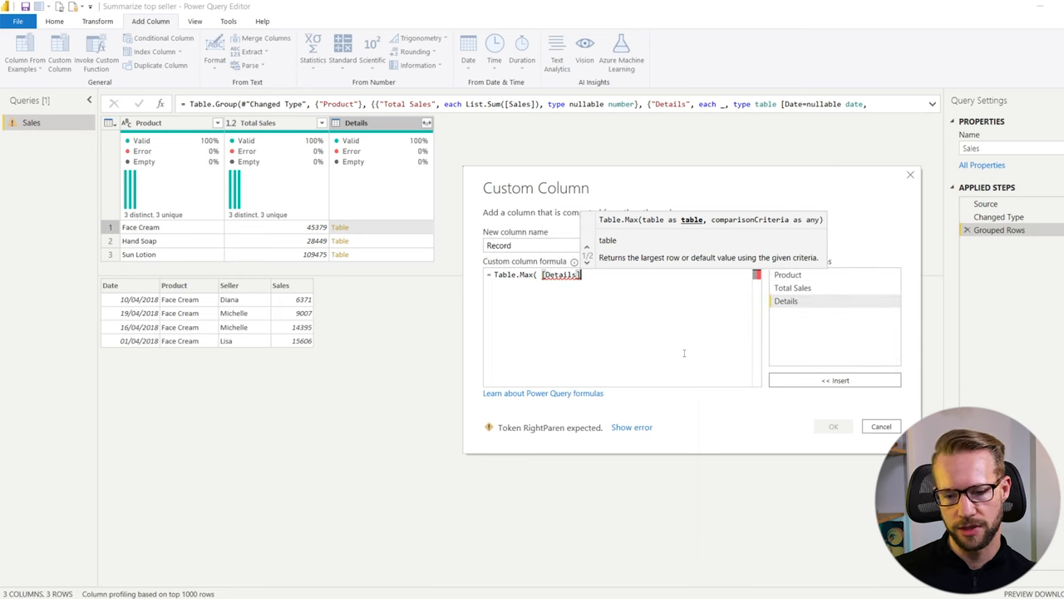
{"action": "type", "text": ", \"Sales"}
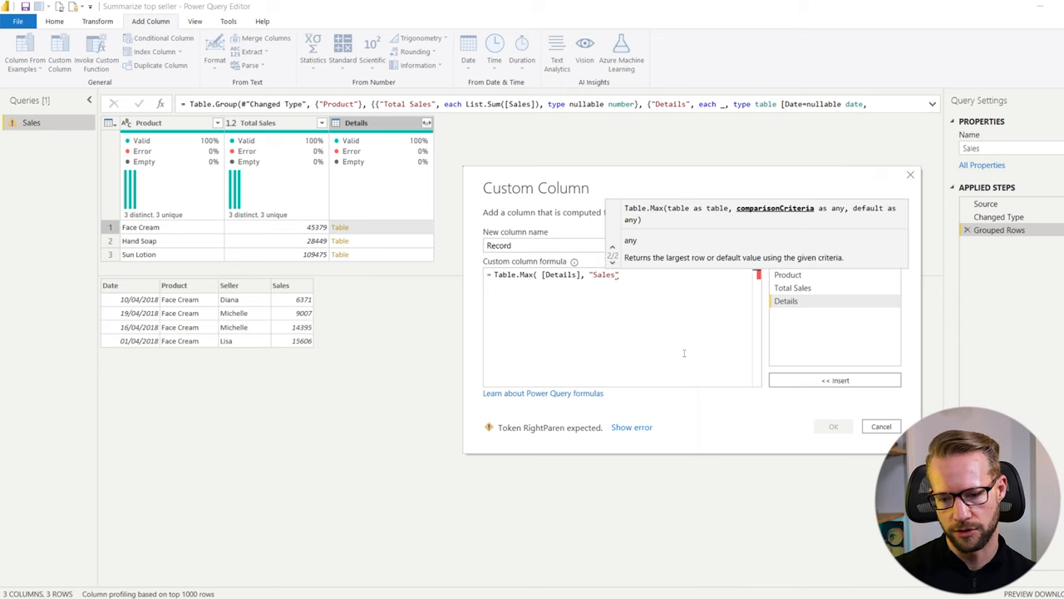
{"action": "type", "text": ")"}
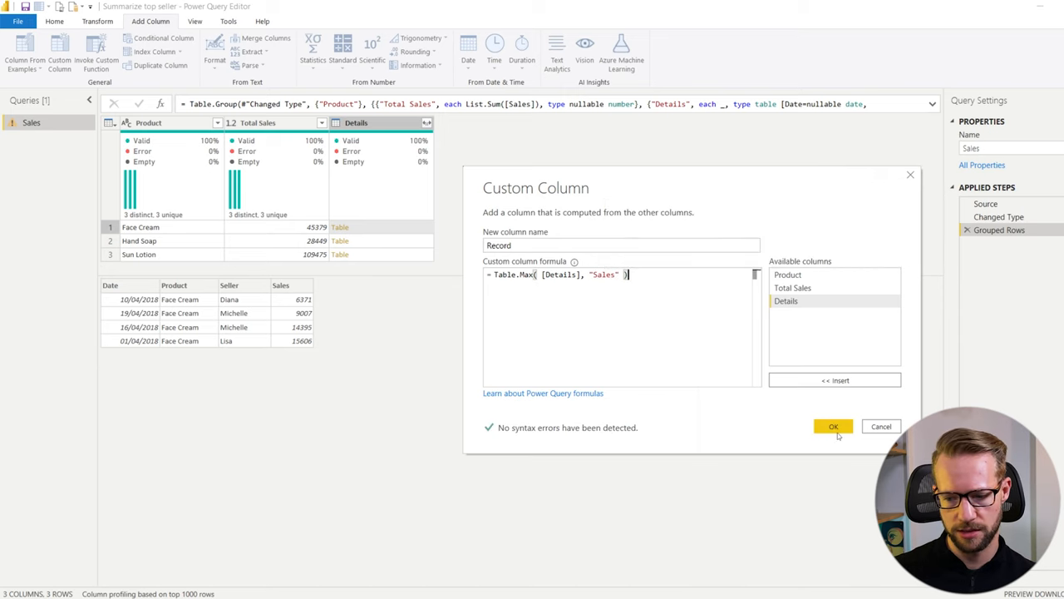
Step: Confirm the Record column and preview Face Cream's top record, Lisa's 15606 sale
{"action": "left_click", "coordinate": [833, 426]}
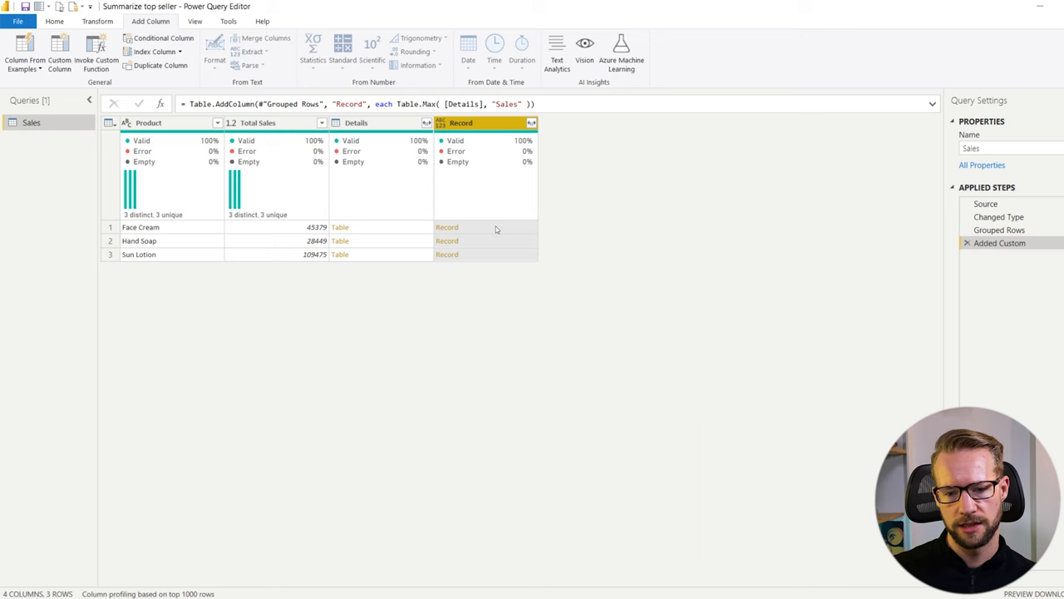
{"action": "left_click", "coordinate": [446, 227]}
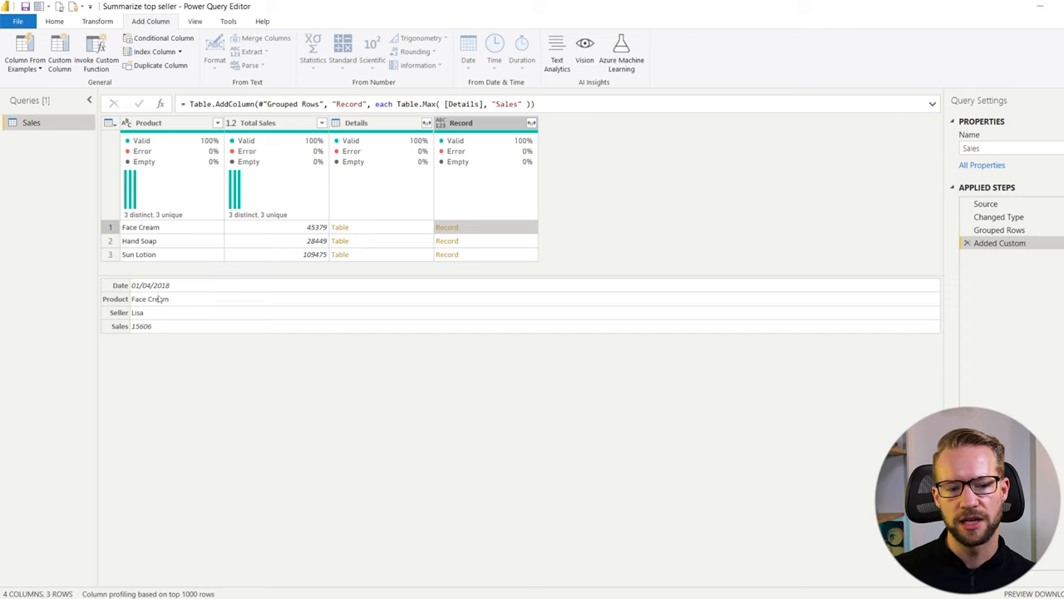
{"action": "mouse_move", "coordinate": [157, 311]}
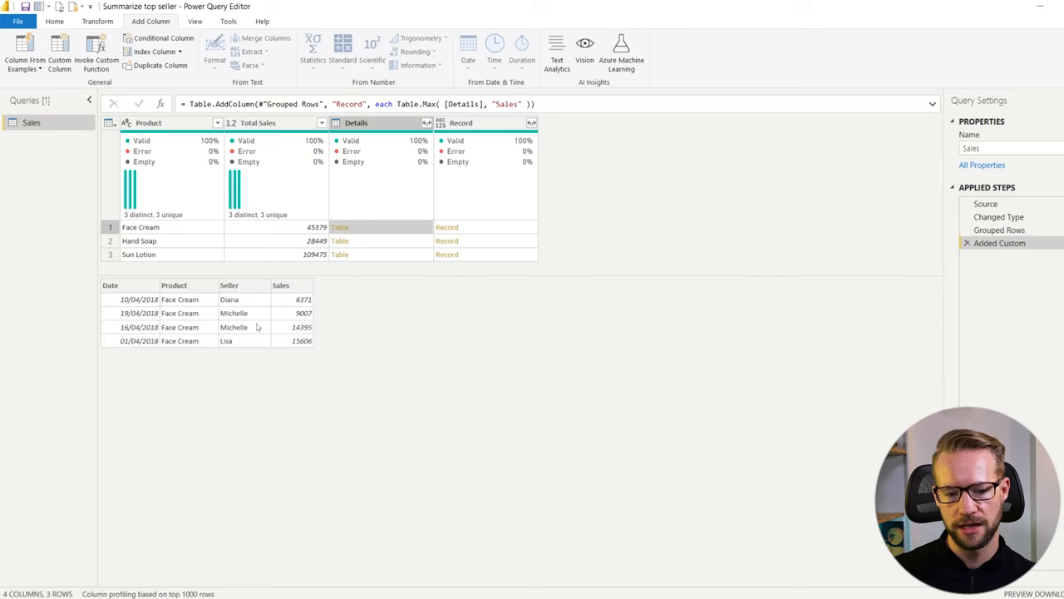
{"action": "mouse_move", "coordinate": [560, 198]}
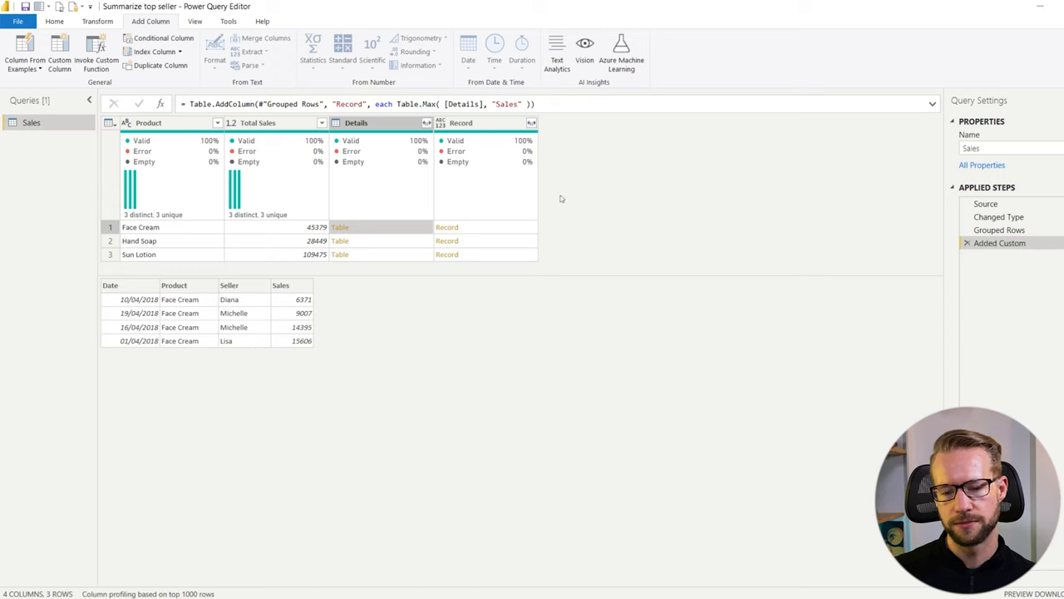
{"action": "mouse_move", "coordinate": [530, 149]}
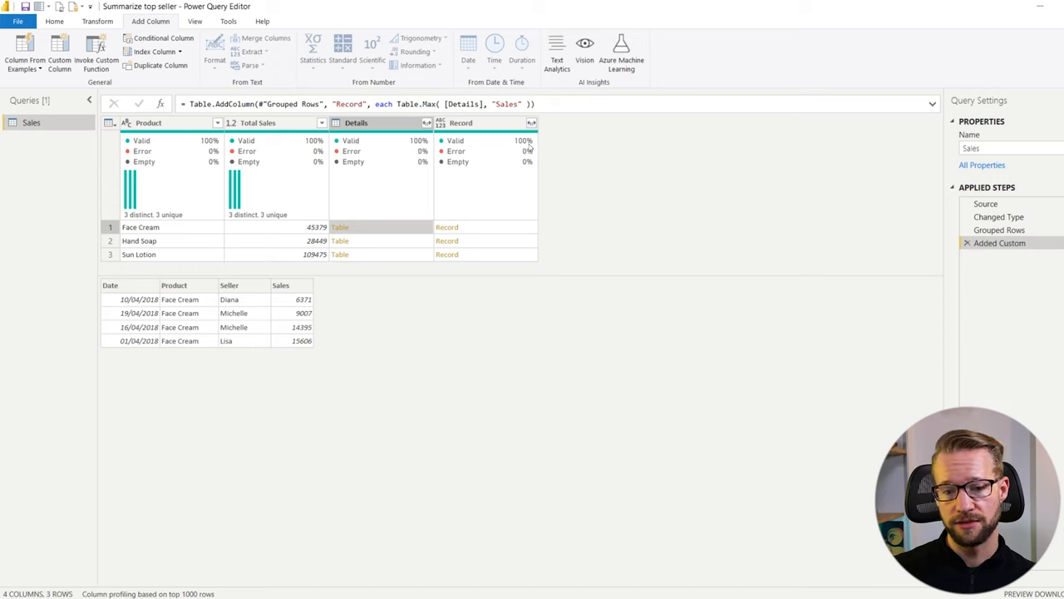
{"action": "left_click", "coordinate": [446, 227]}
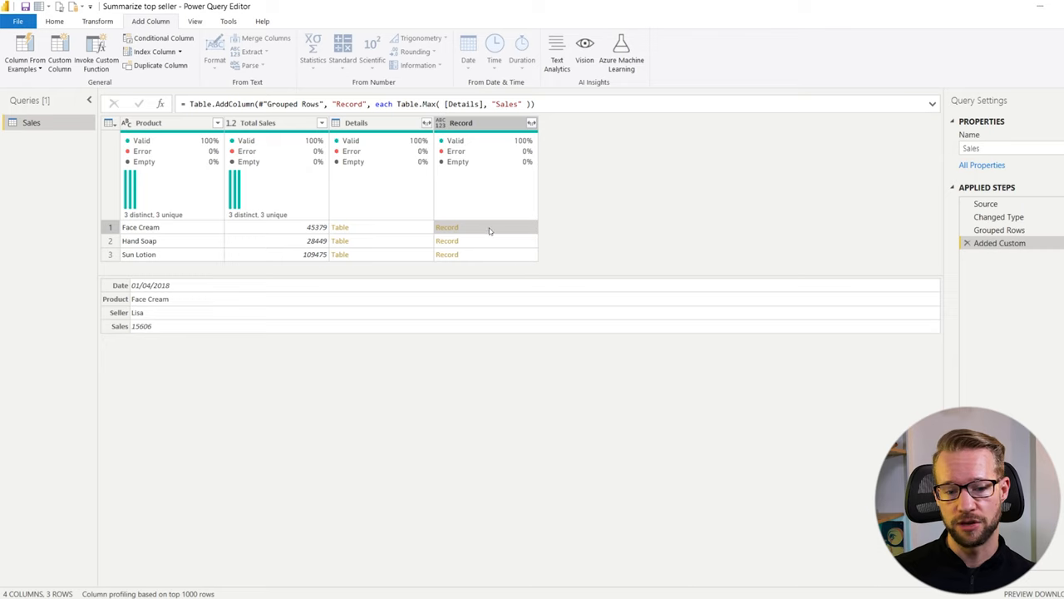
{"action": "left_click", "coordinate": [531, 123]}
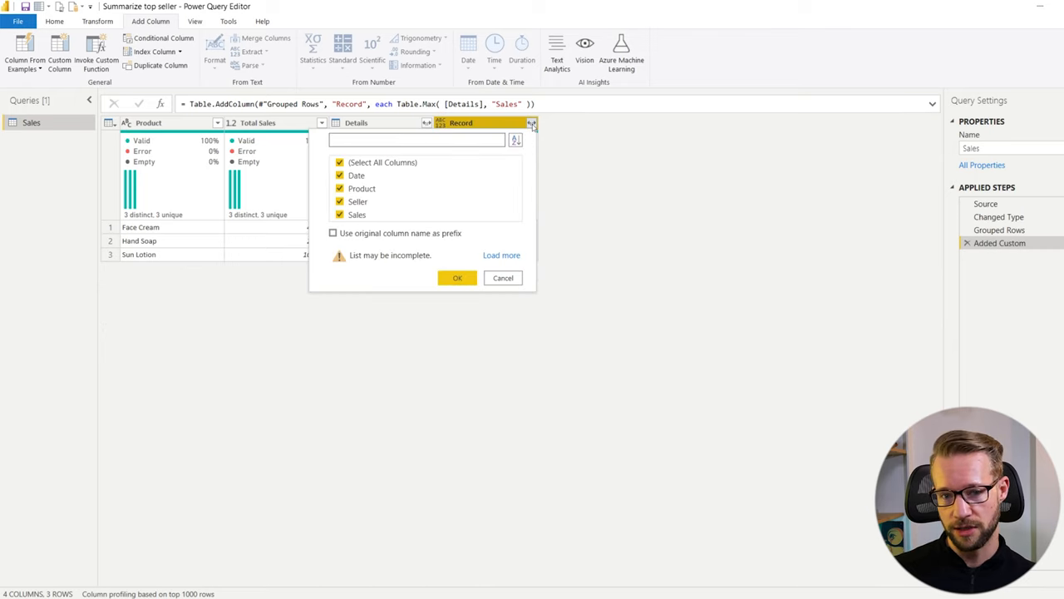
Step: Expand the Record column, keeping only the Seller and Sales fields
{"action": "left_click", "coordinate": [340, 162]}
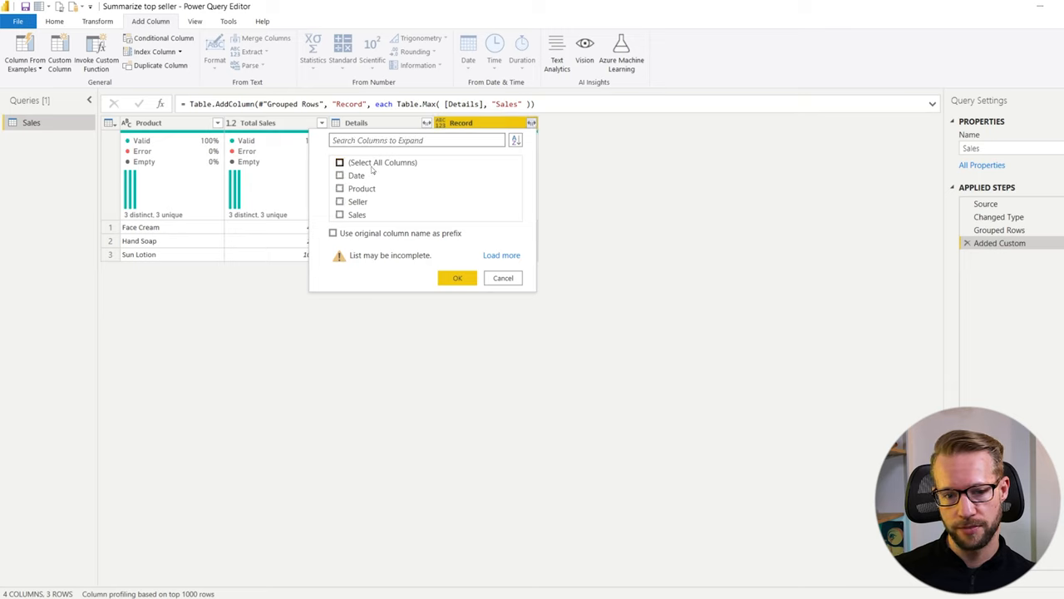
{"action": "left_click", "coordinate": [339, 201]}
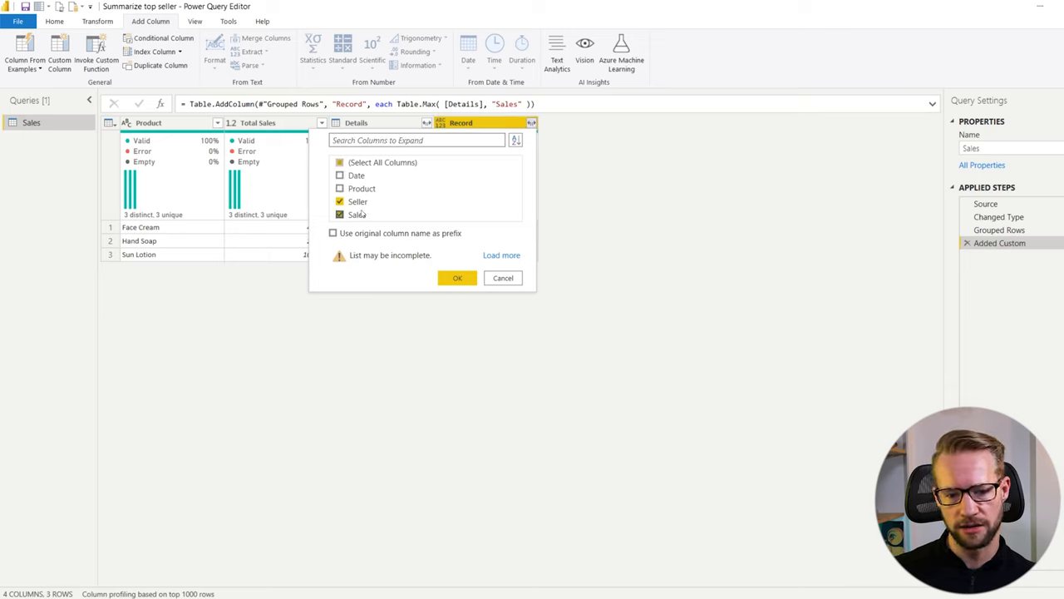
{"action": "left_click", "coordinate": [457, 278]}
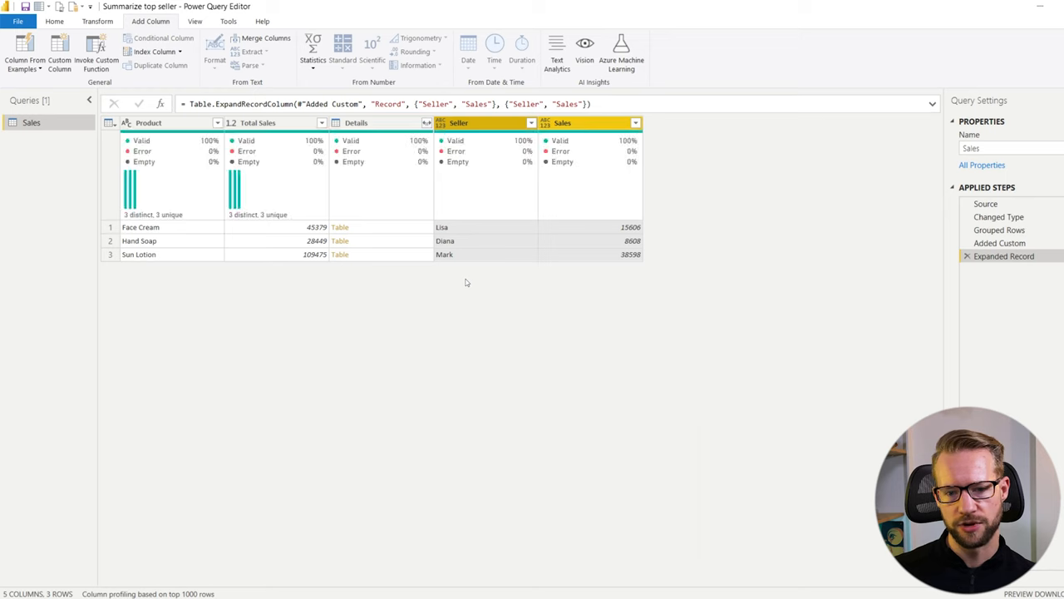